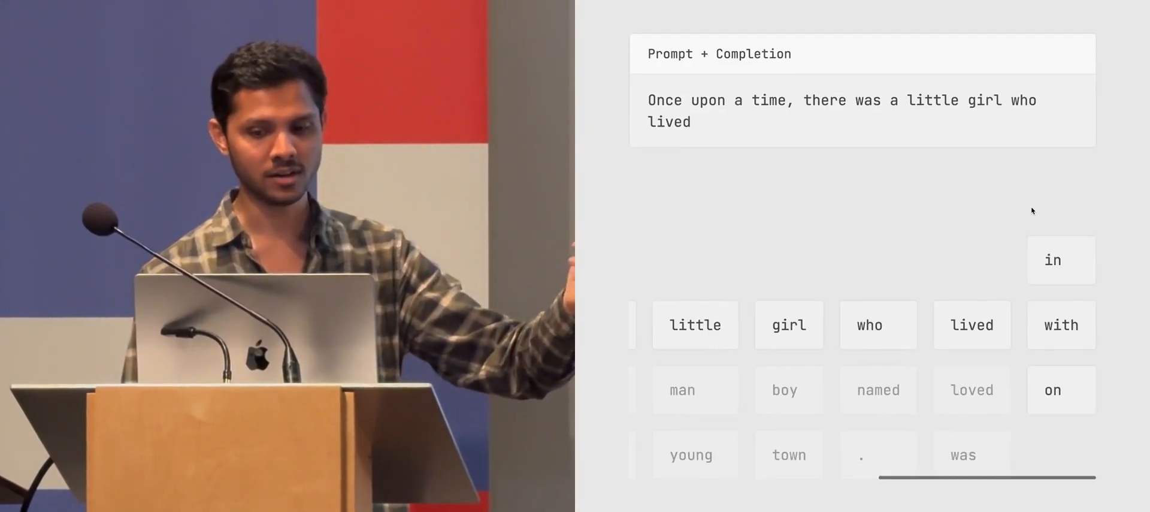
Extend 'Once upon a time' with the tiles there, were, three, little and bears
click(1051, 260)
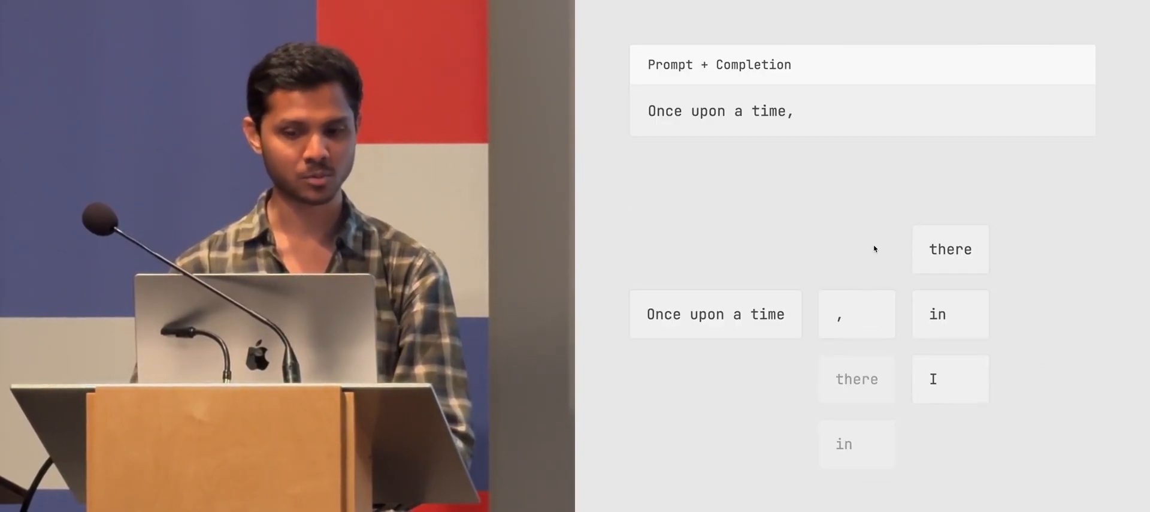
click(949, 250)
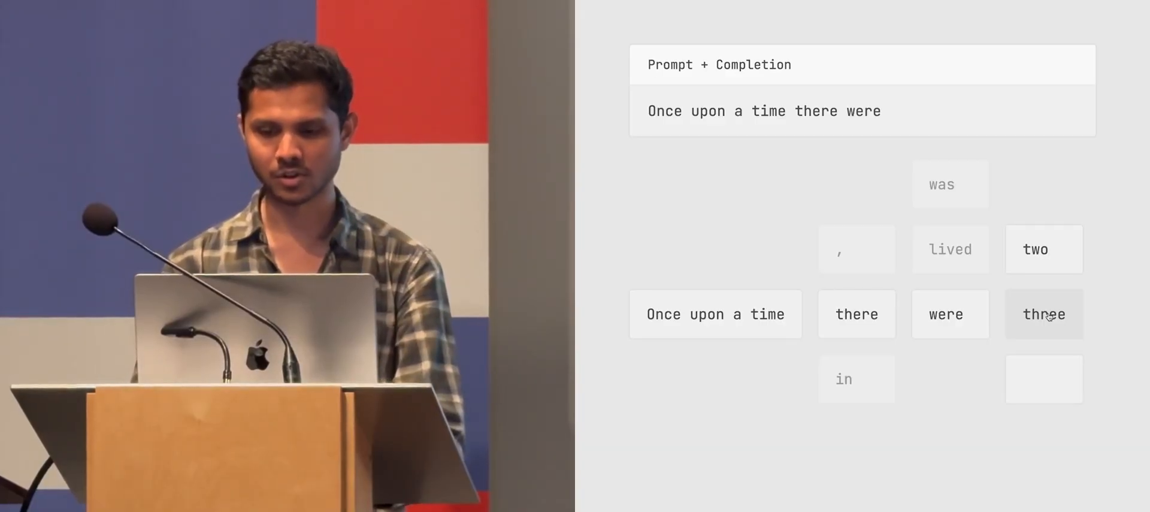
click(1044, 313)
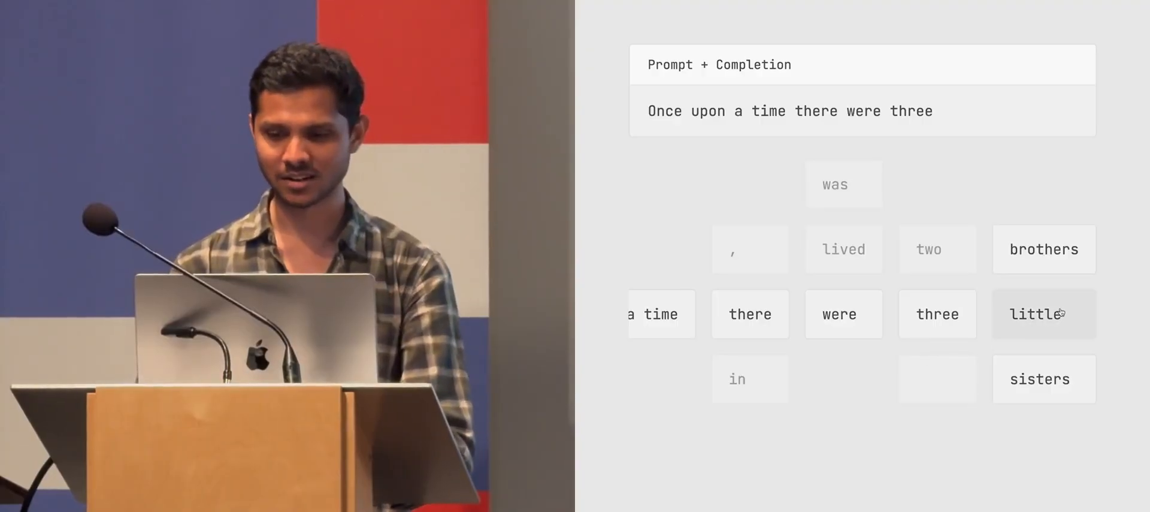
click(1042, 313)
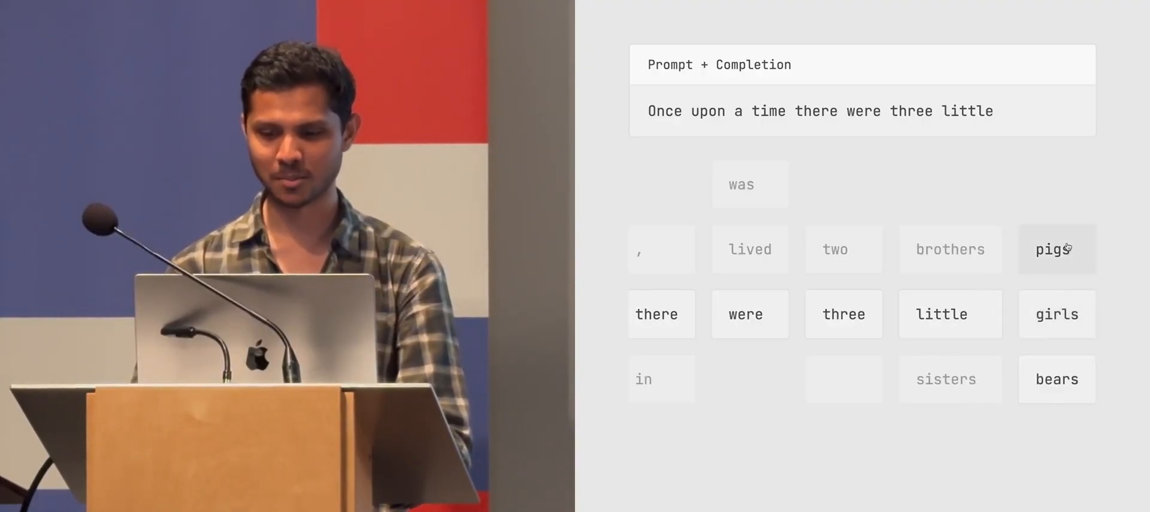
click(1056, 379)
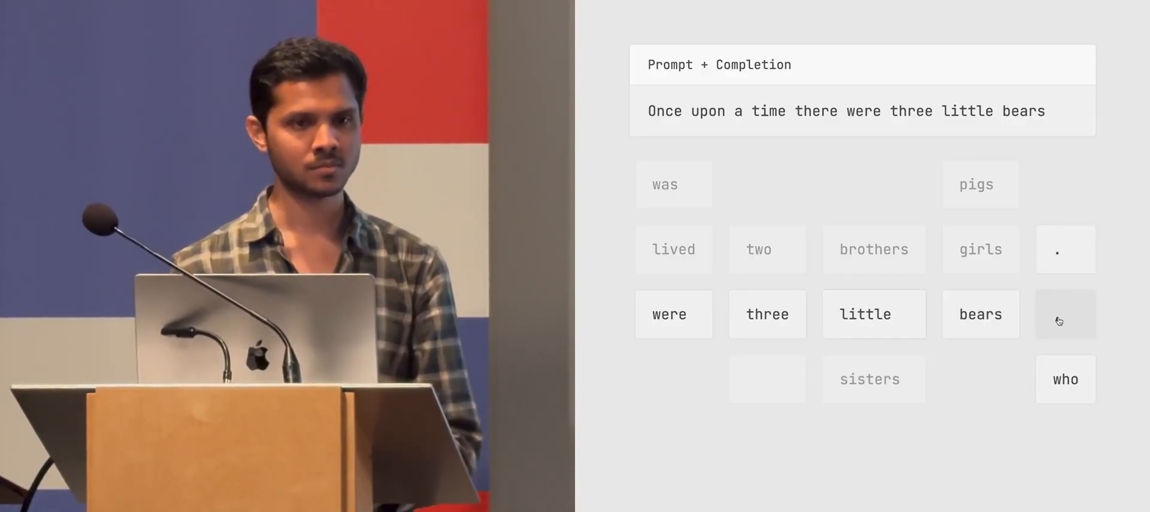
click(1065, 314)
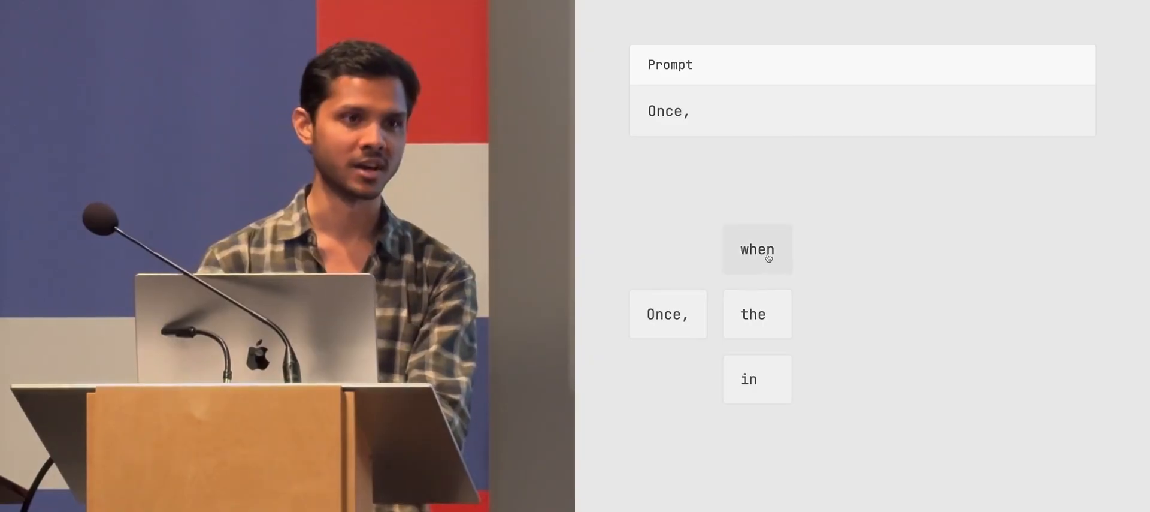
mouse_move(799, 227)
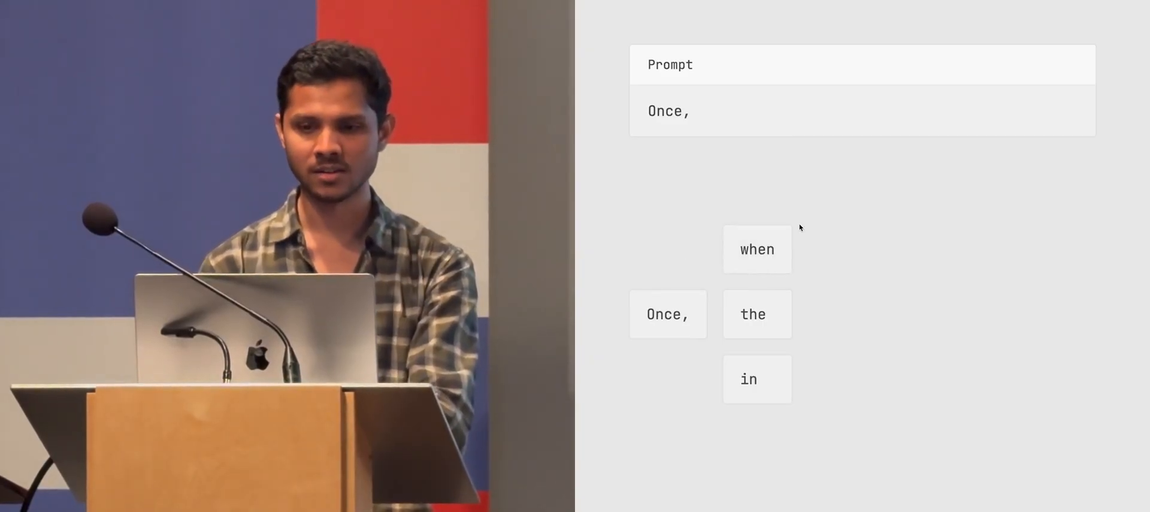
Continue 'Once,' with the tiles when and the
click(758, 249)
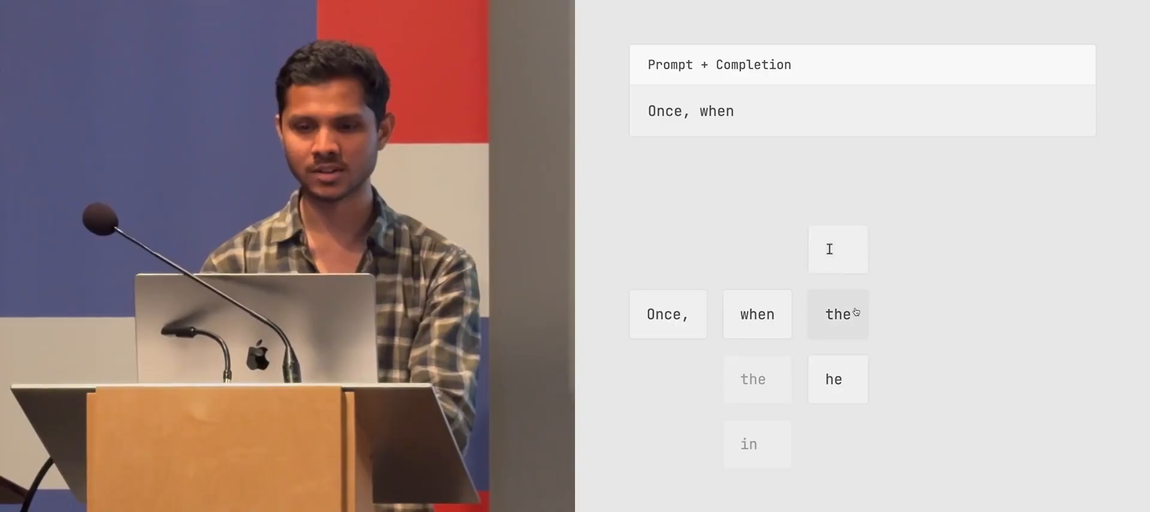
click(837, 314)
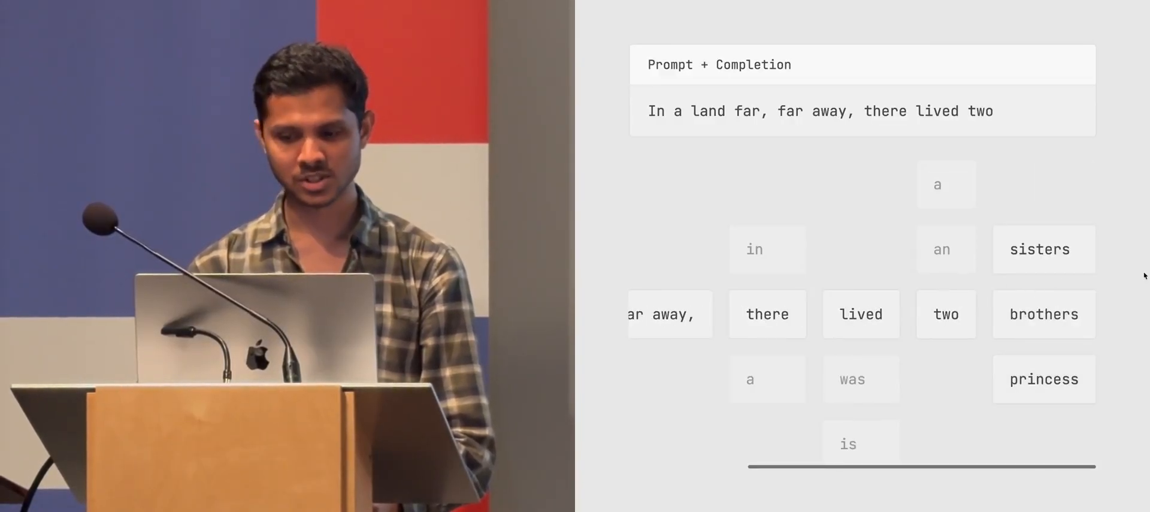
Choose sisters as the word after 'there lived two'
click(1043, 379)
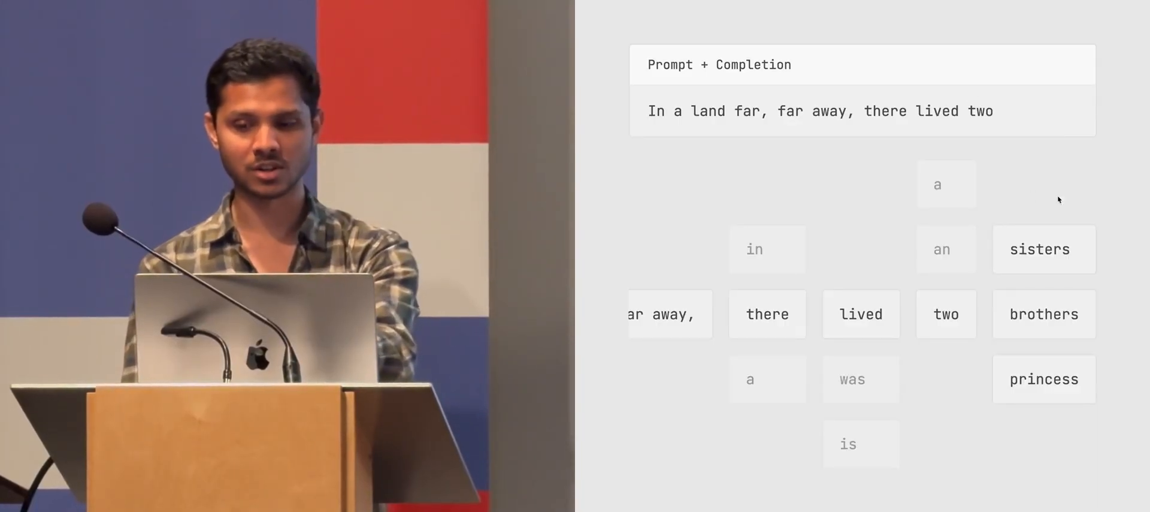
mouse_move(1043, 249)
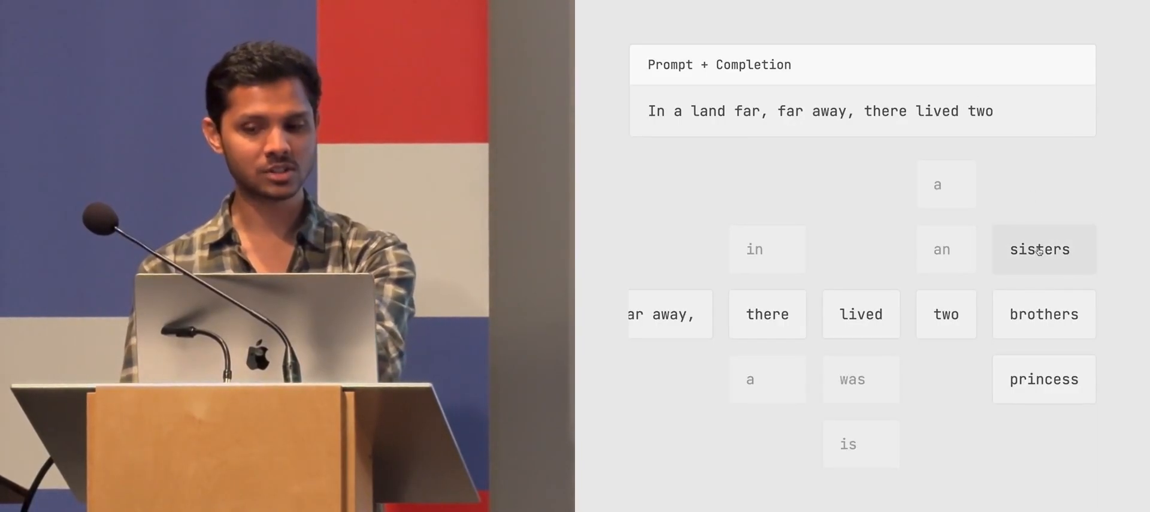
mouse_move(1027, 347)
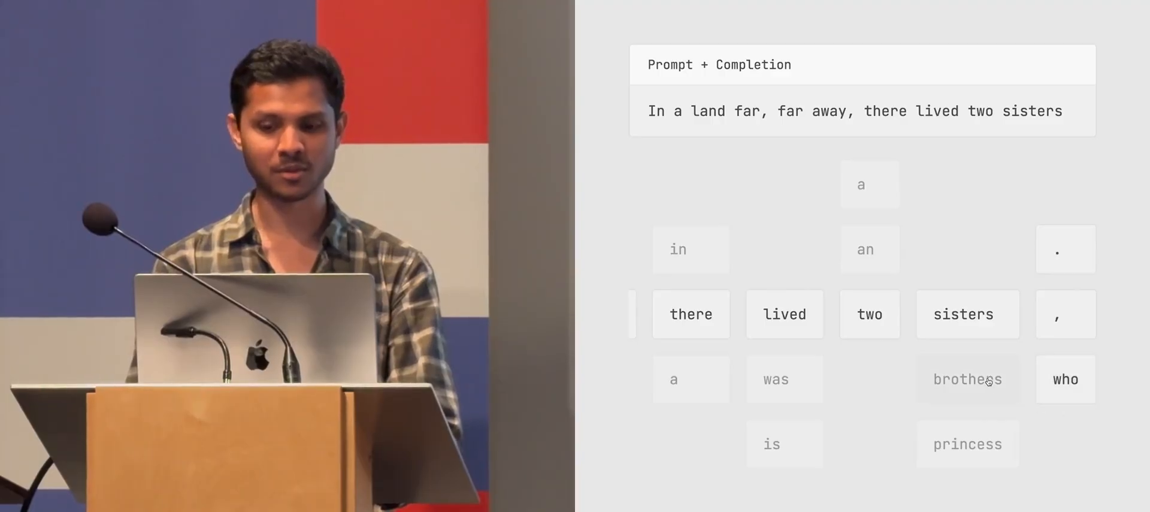
Try brothers, then princess plus es to end the sentence with 'two princesses'
click(967, 379)
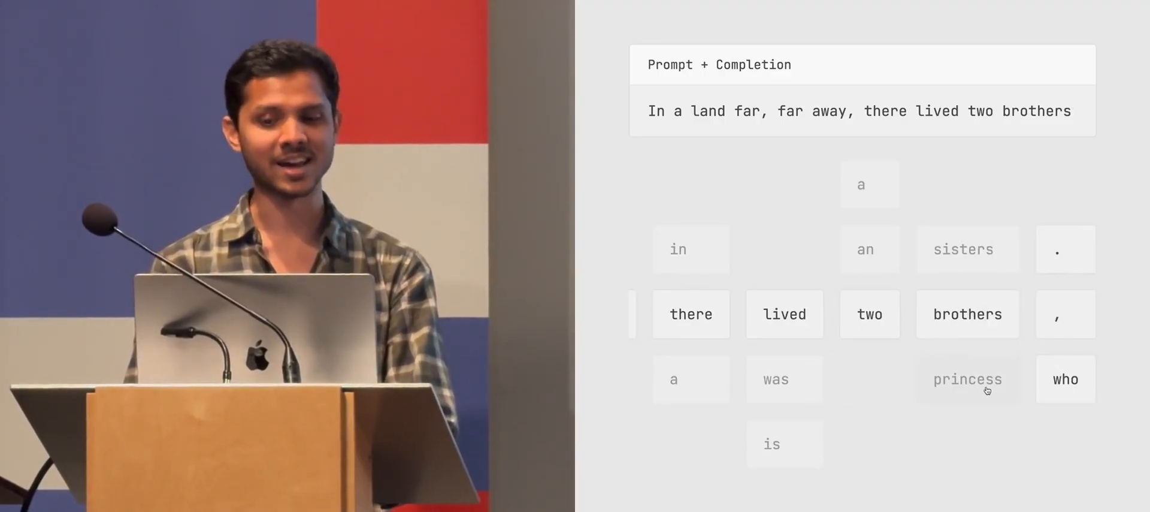
click(967, 379)
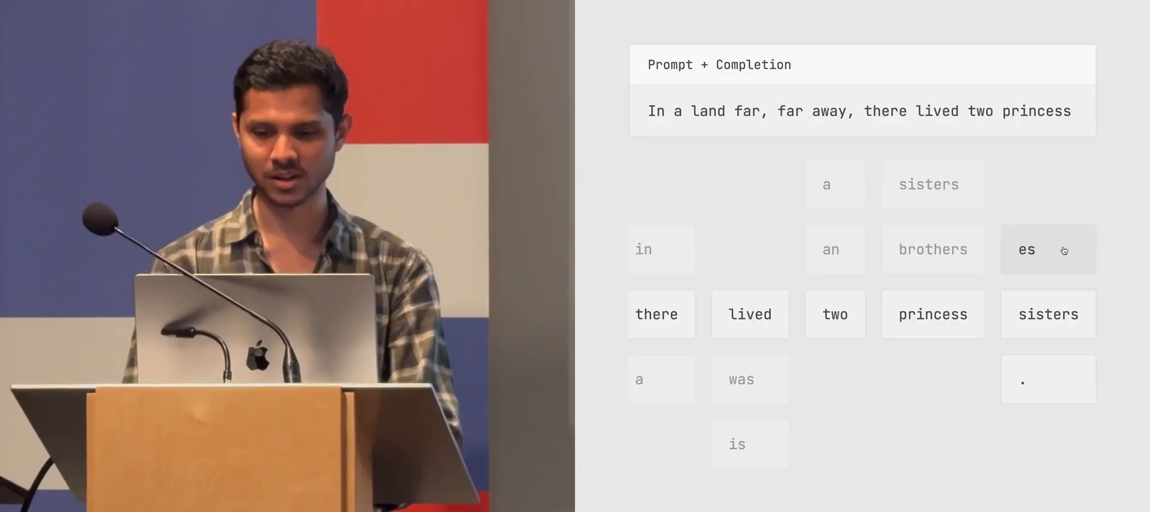
click(1027, 249)
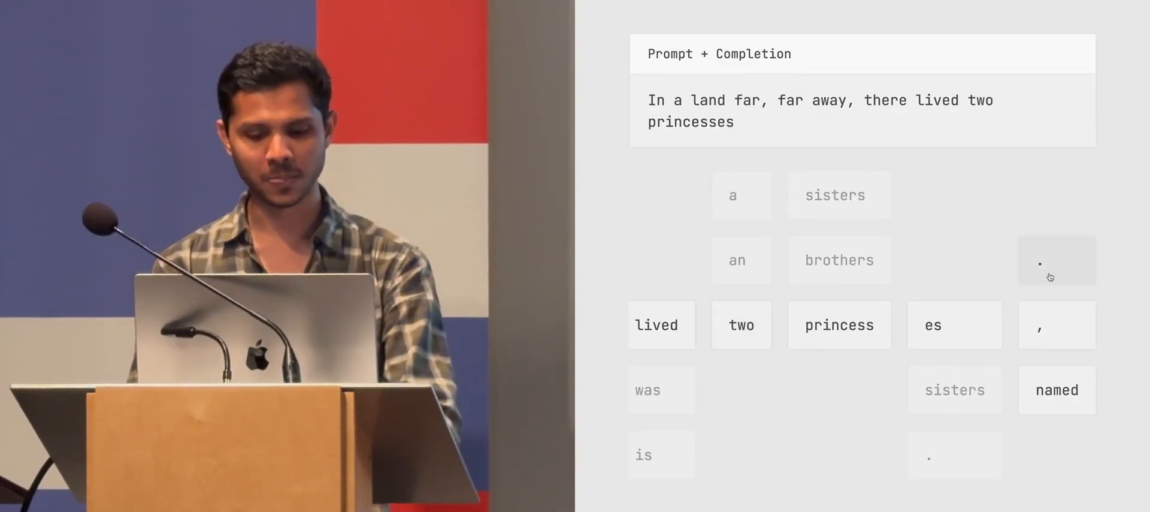
click(1056, 258)
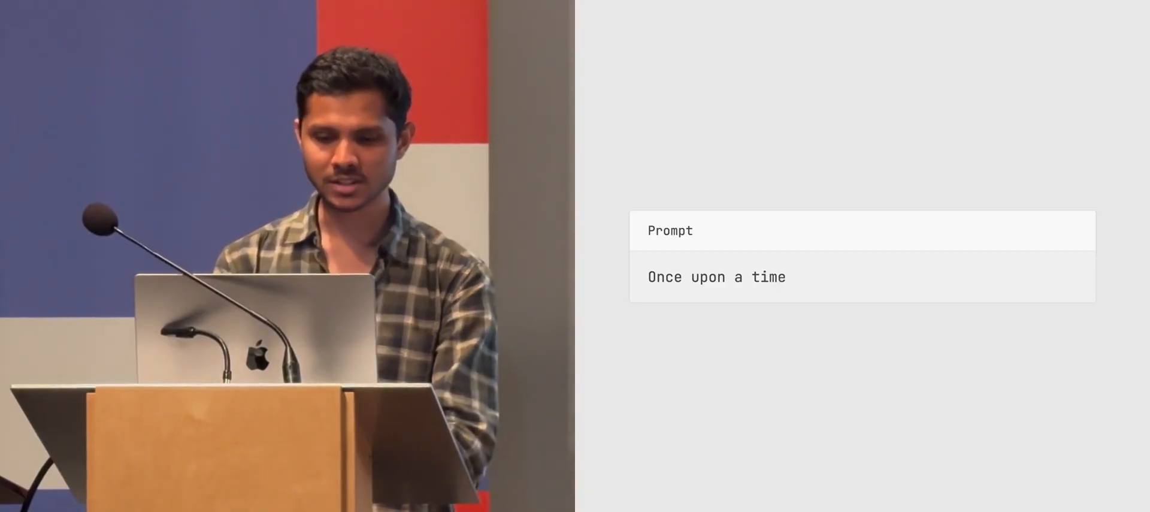
Replace the prompt with 'I'm here at the VPL in' and accept the suggested Vancouver
double_click(717, 276)
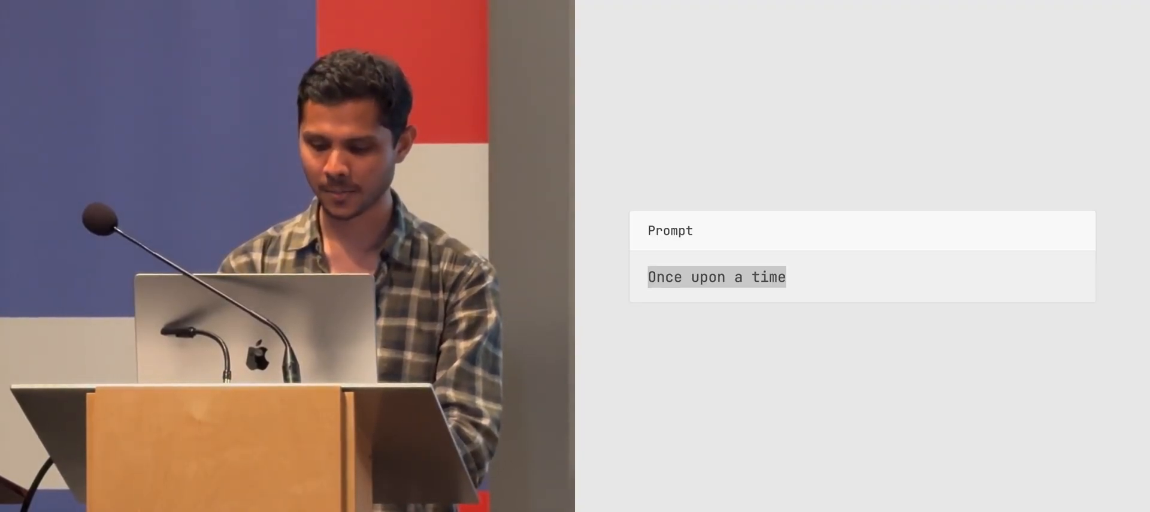
text(I'm)
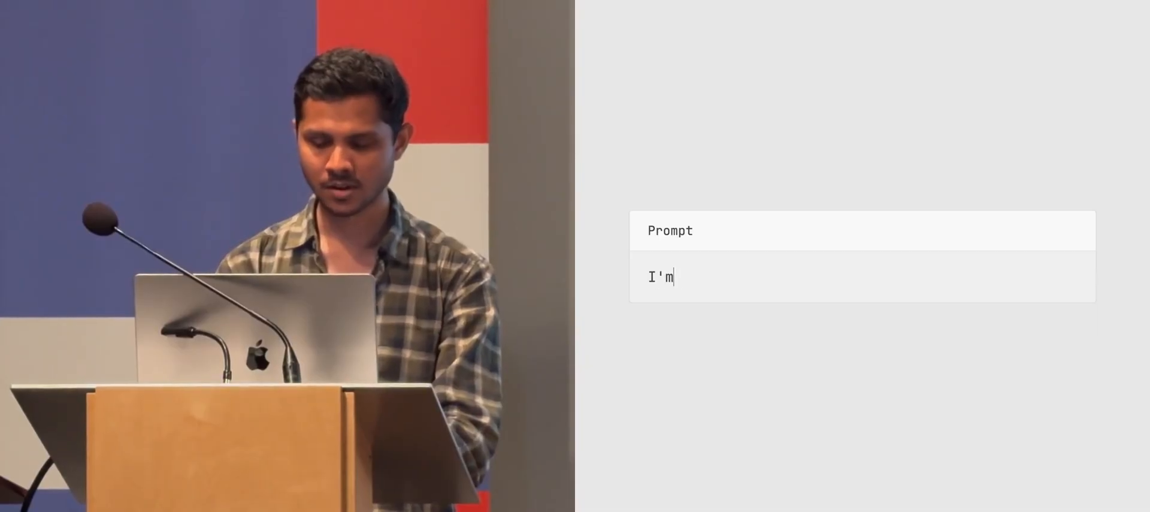
text(here in)
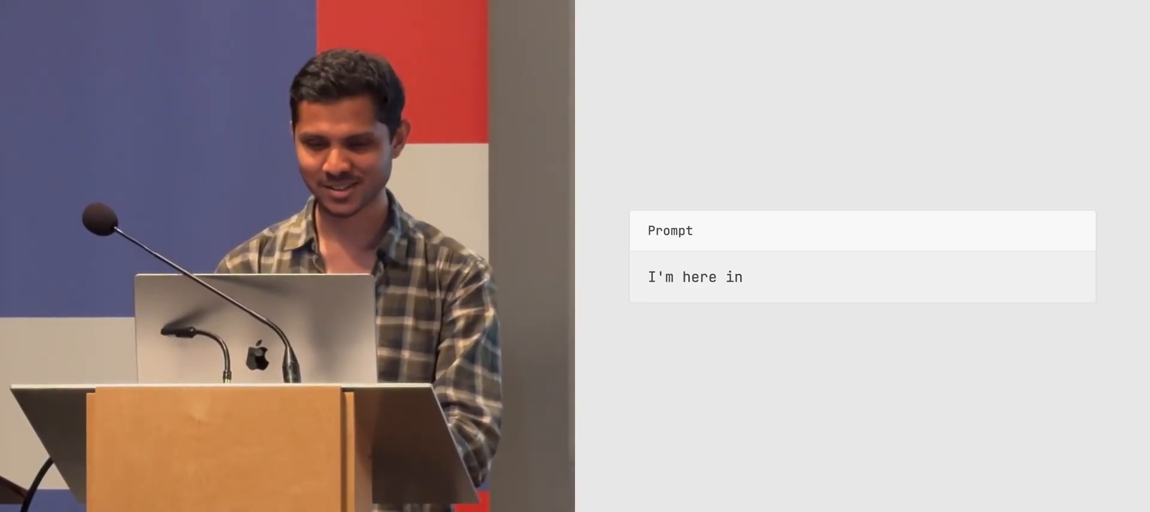
text(a)
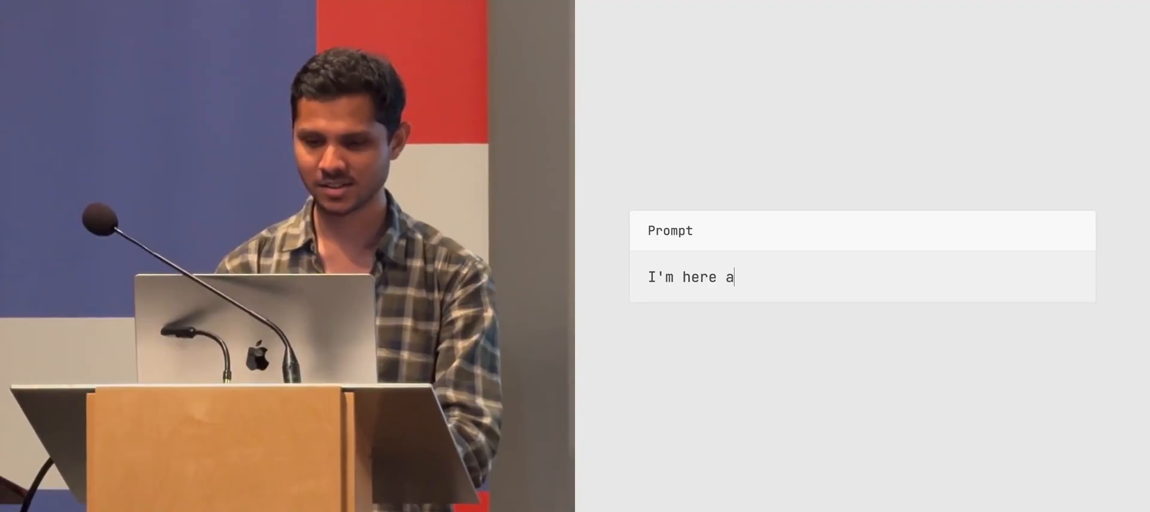
text(t the VPL)
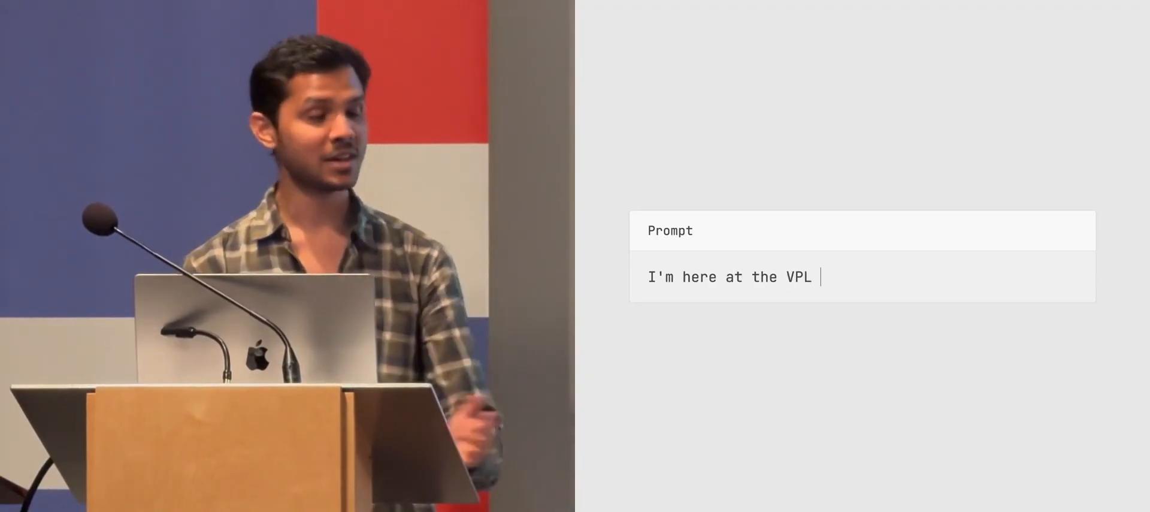
text(in)
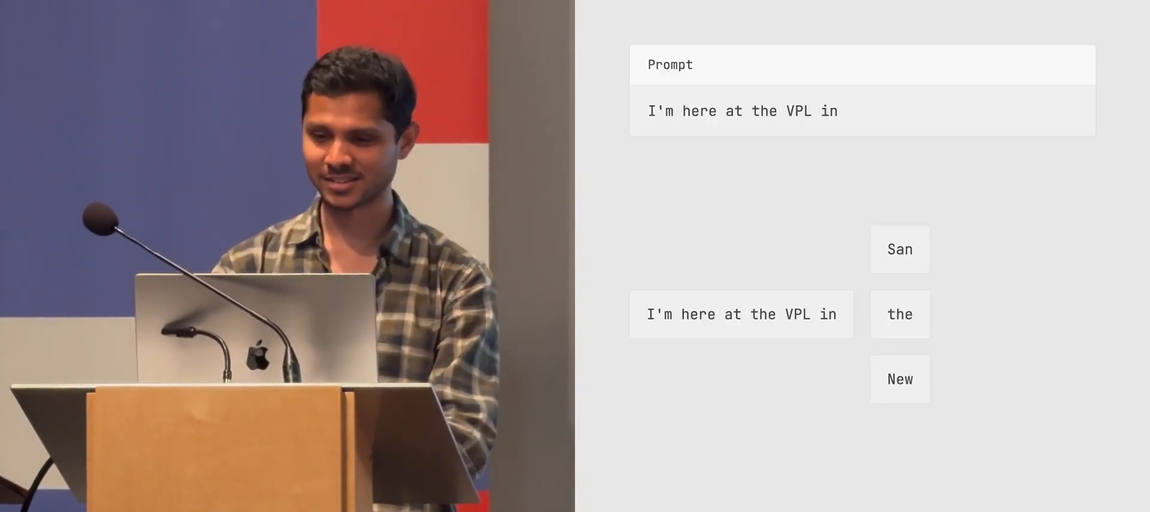
click(900, 250)
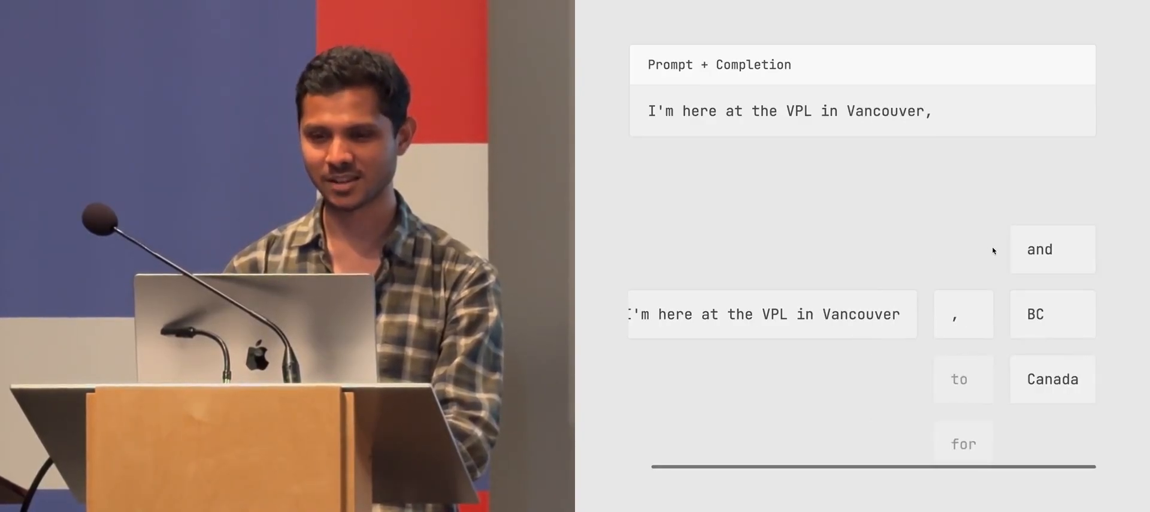
Extend with BC, to and talk, then start a new prompt 'It's Ju'
click(1053, 314)
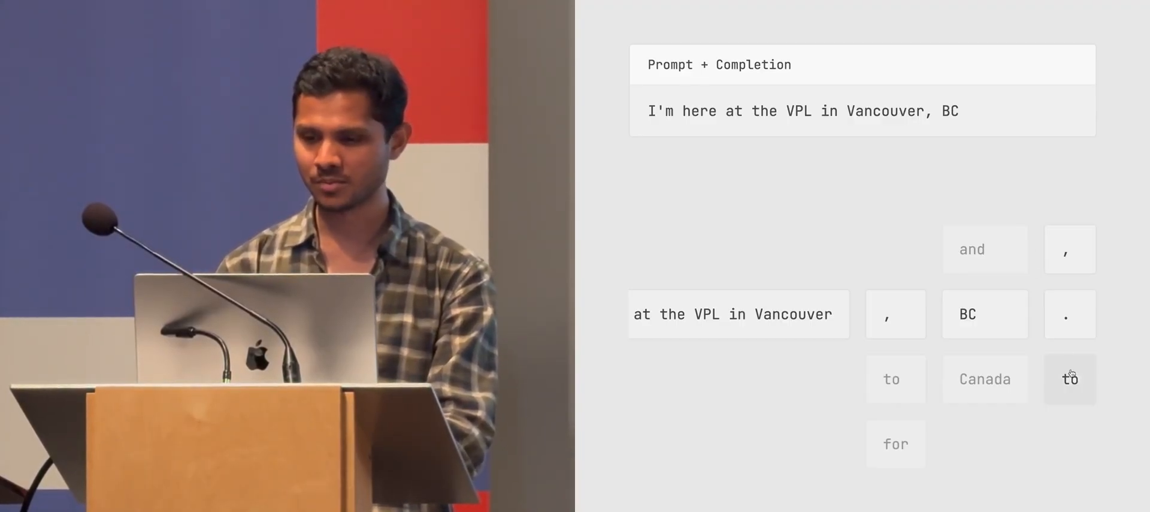
click(1070, 379)
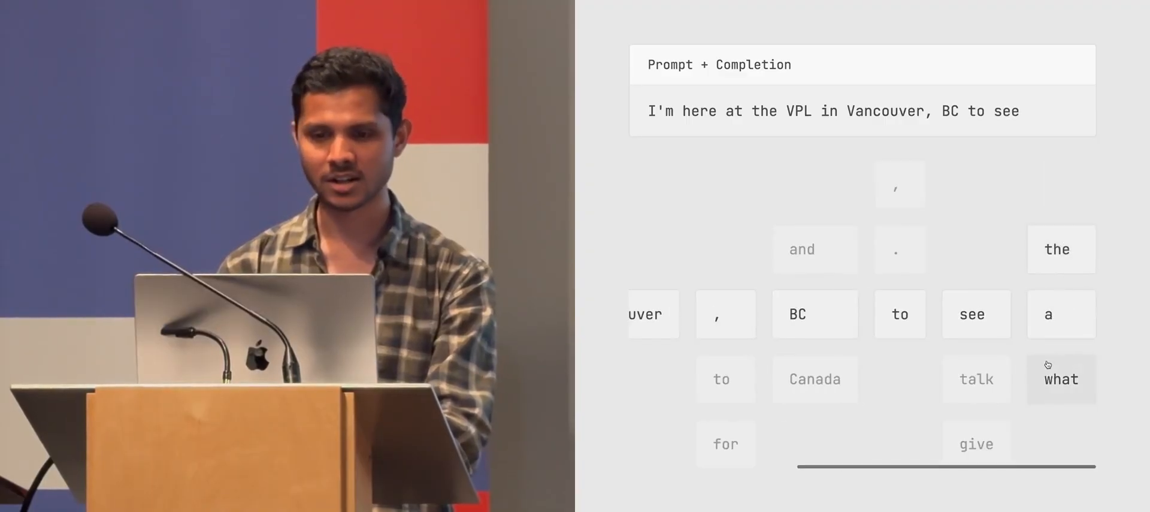
click(975, 379)
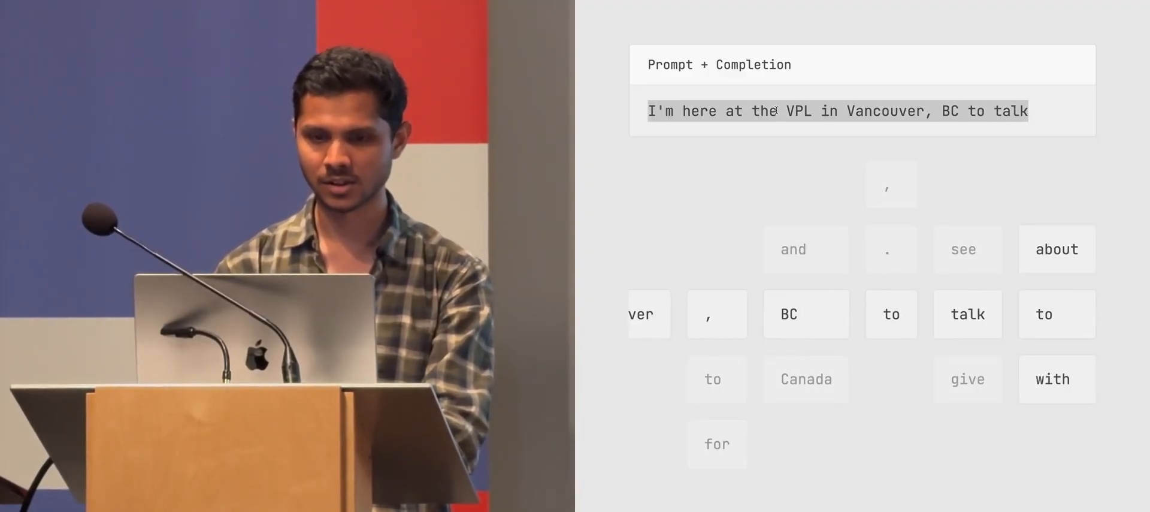
text(It's July 27th)
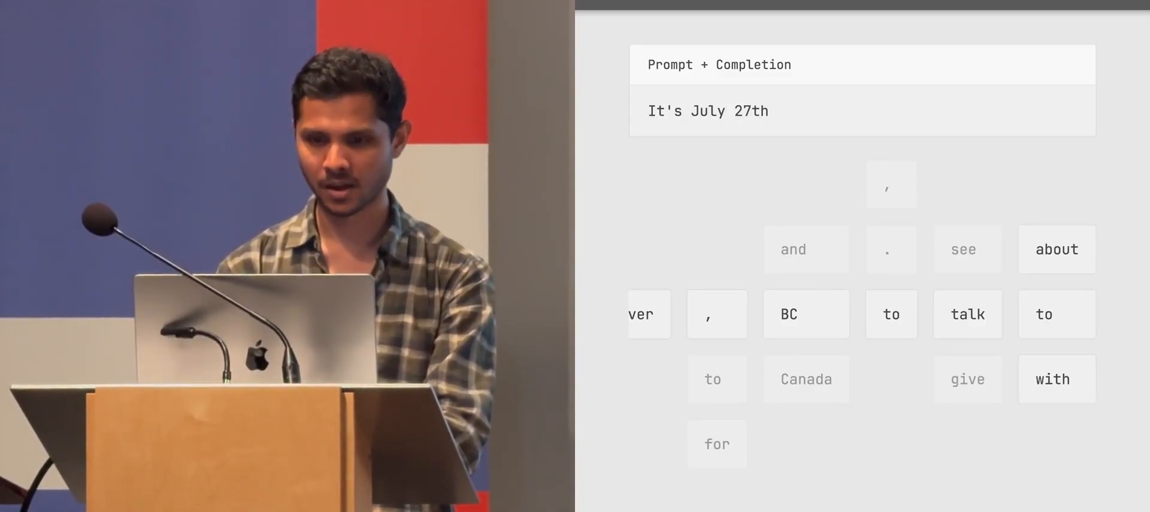
Finish the date with a tile and add 'the VPL is hosting a' to the prompt
click(793, 249)
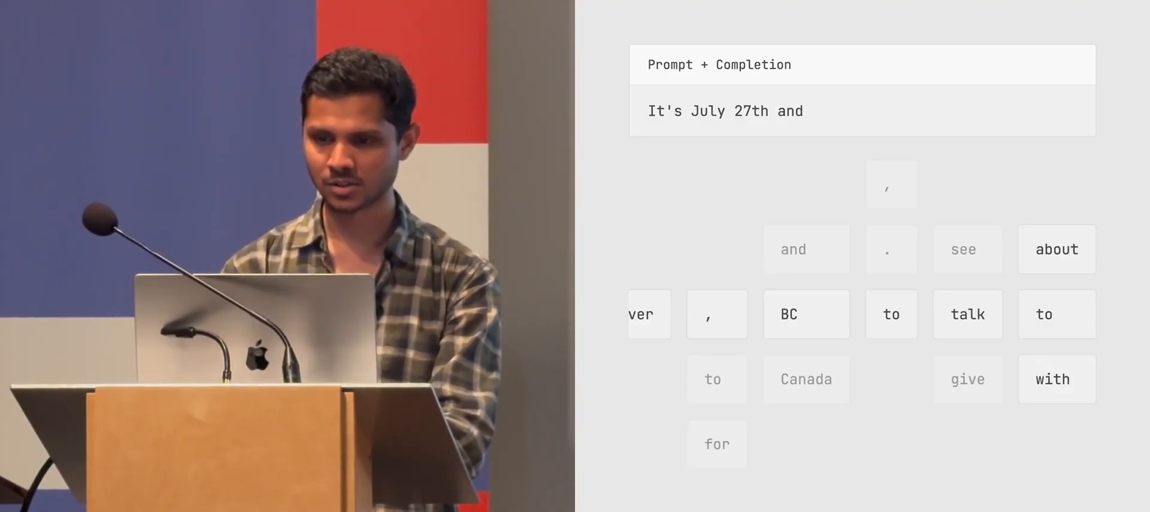
text(the VPL is hosting a lecture)
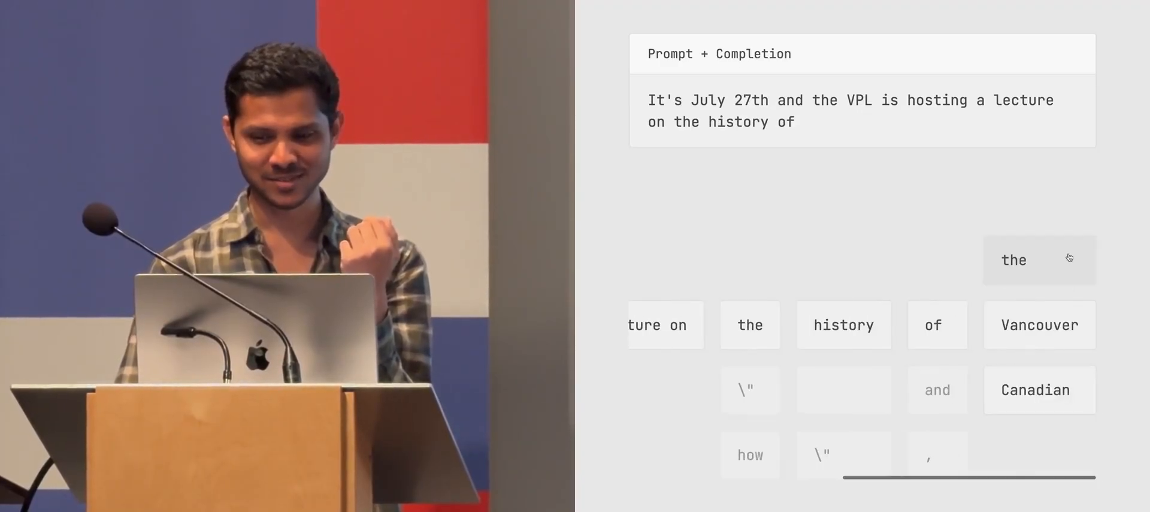
Grow the completion with the, Vancouver, Art, Gallery then Museum, and free
click(1014, 259)
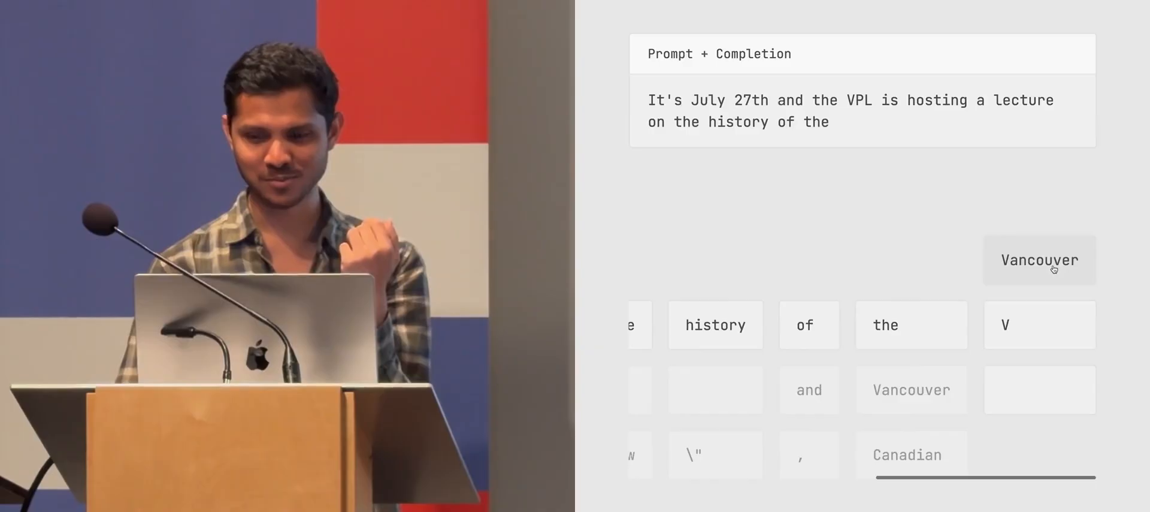
click(1039, 259)
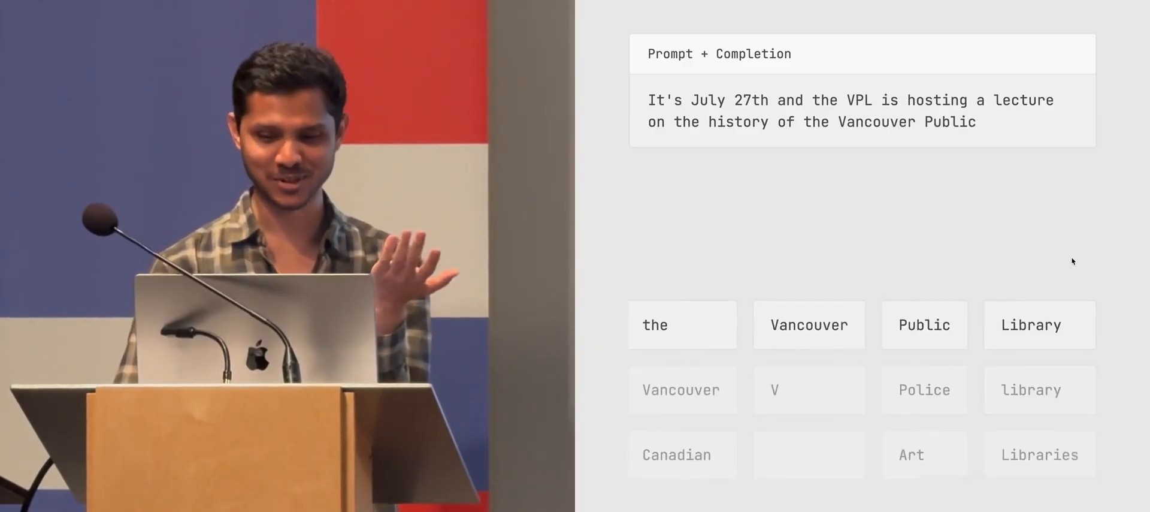
click(924, 454)
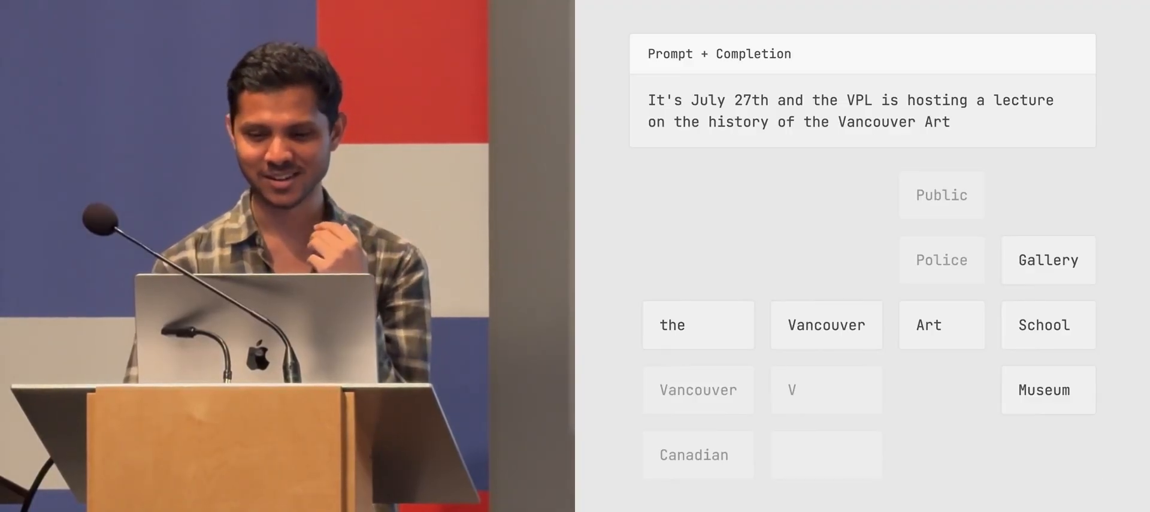
click(1047, 259)
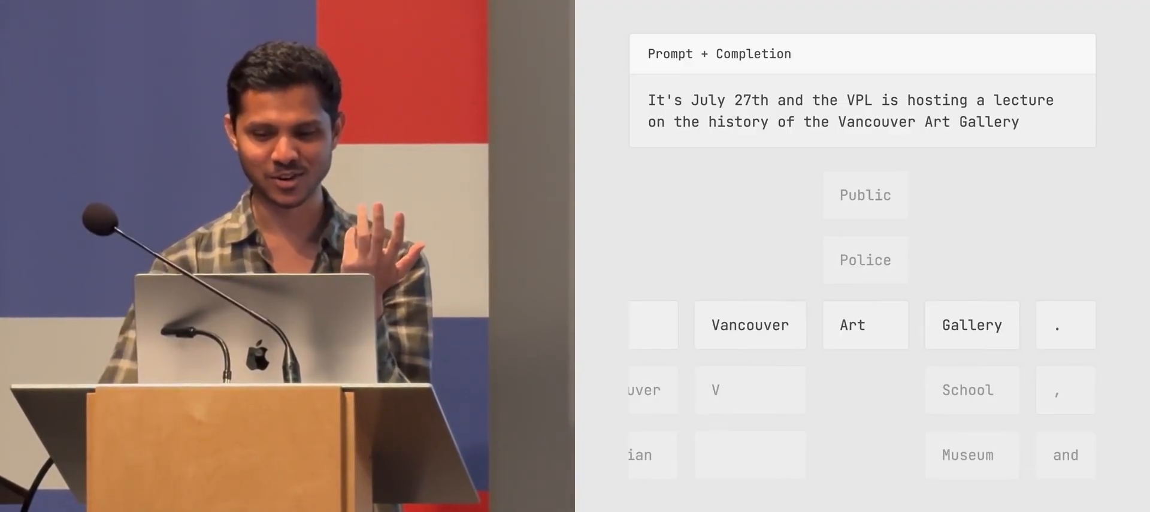
click(967, 454)
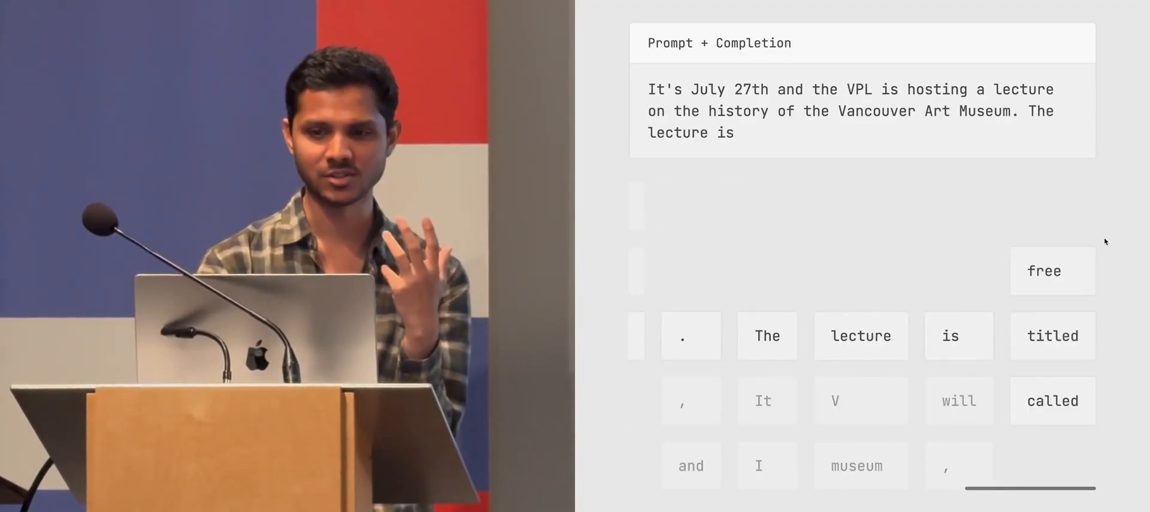
click(1050, 269)
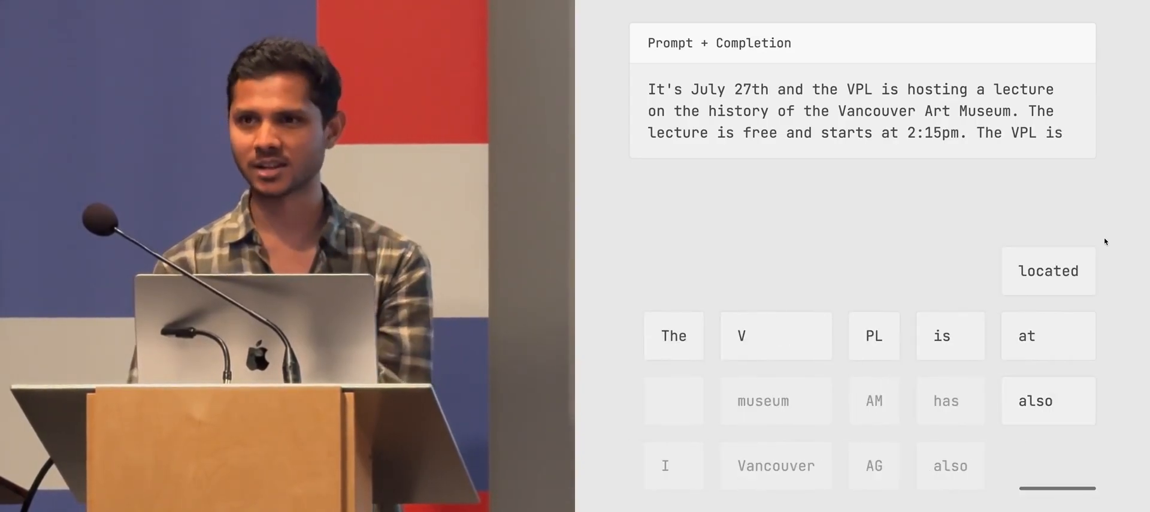
click(1047, 270)
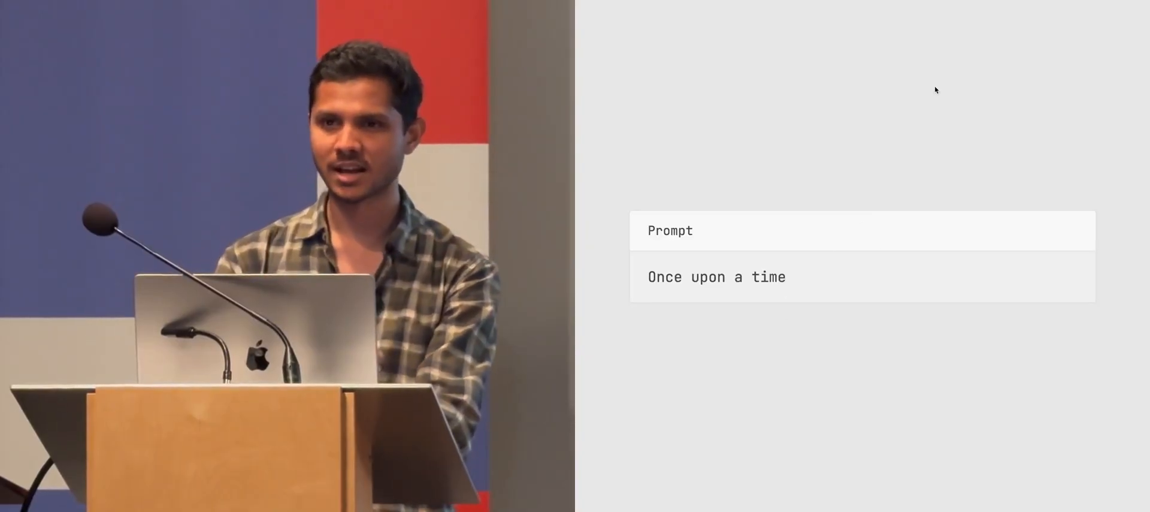
Select the 'Once upon a time' prompt text so it can be replaced
double_click(716, 277)
text(2:00 PM - Lecture about Agriculture)
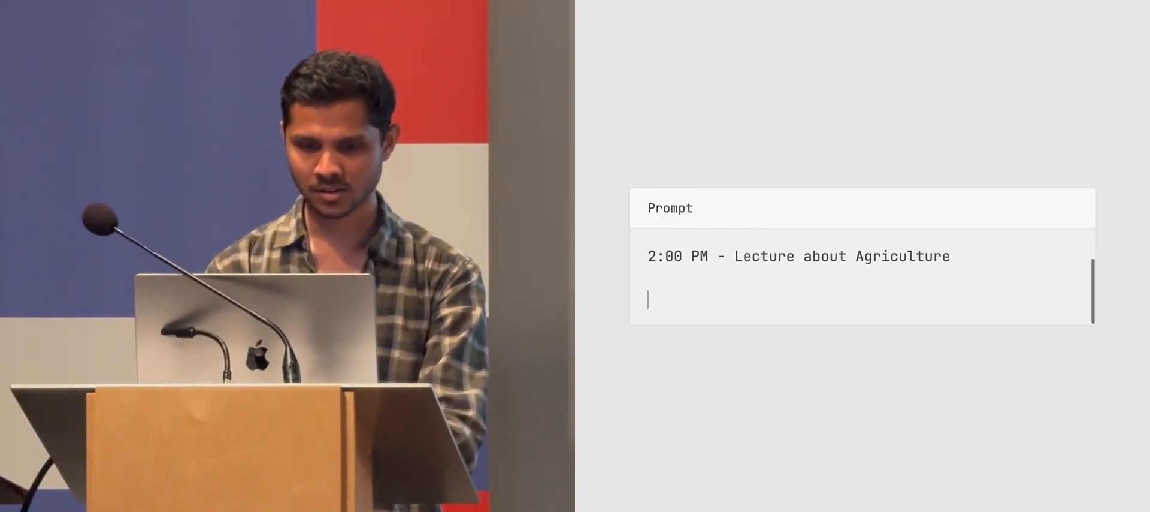
Add 'So, today at 2' and the tiles going, agriculture, I, what and 's
text(So,)
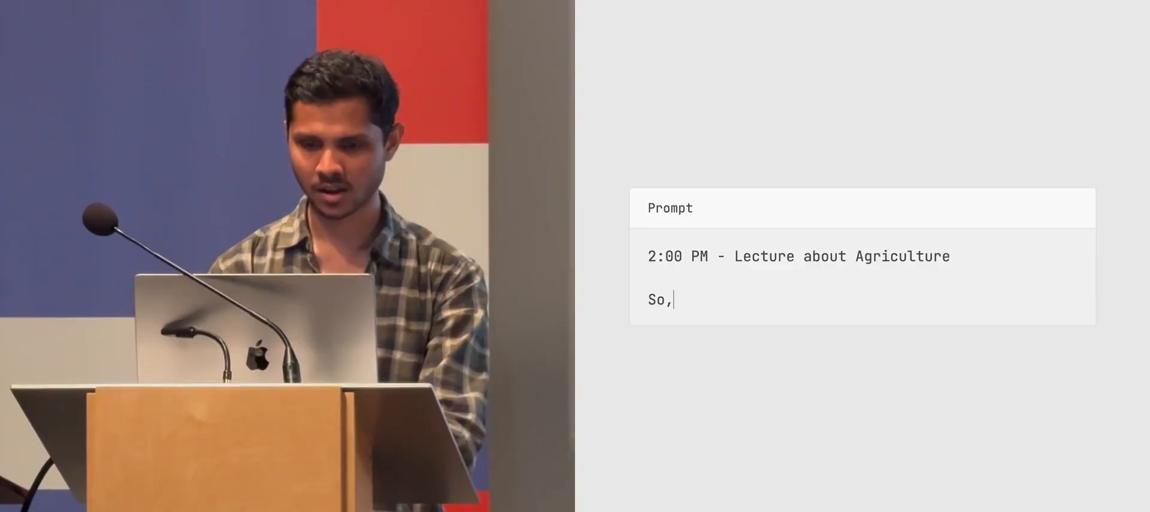
text(today at 2, there's)
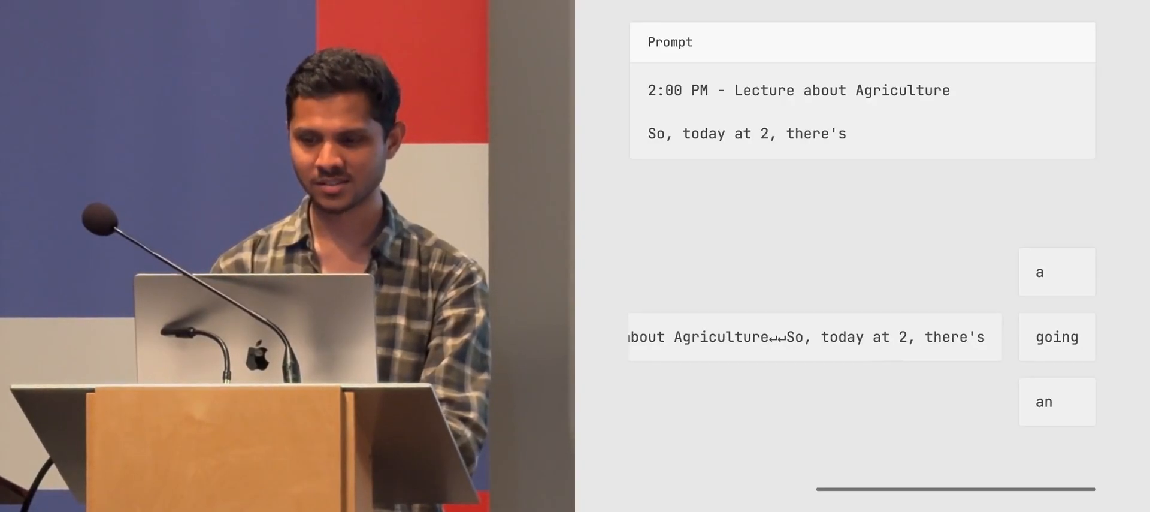
click(1057, 337)
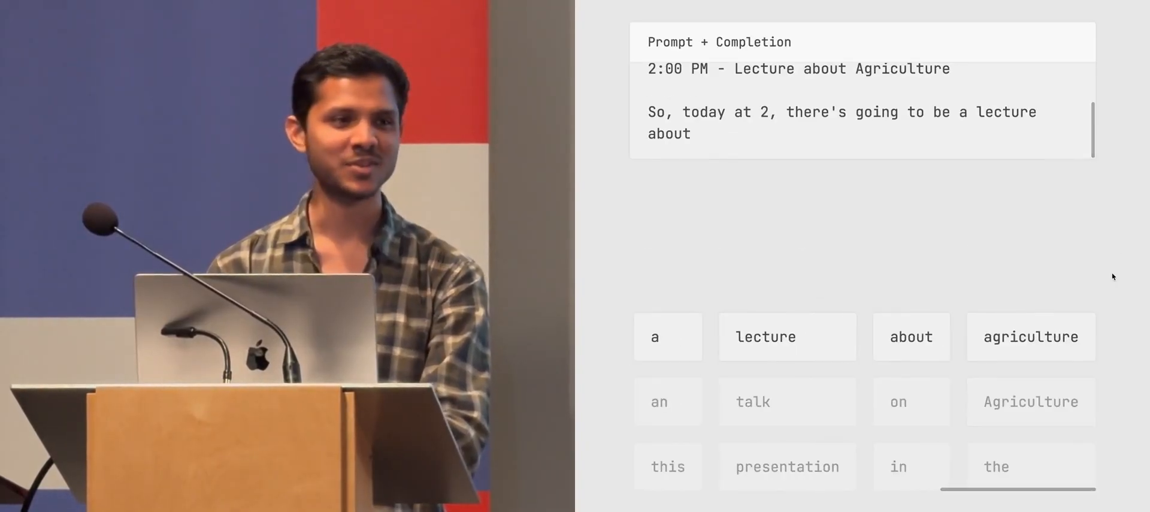
click(1031, 337)
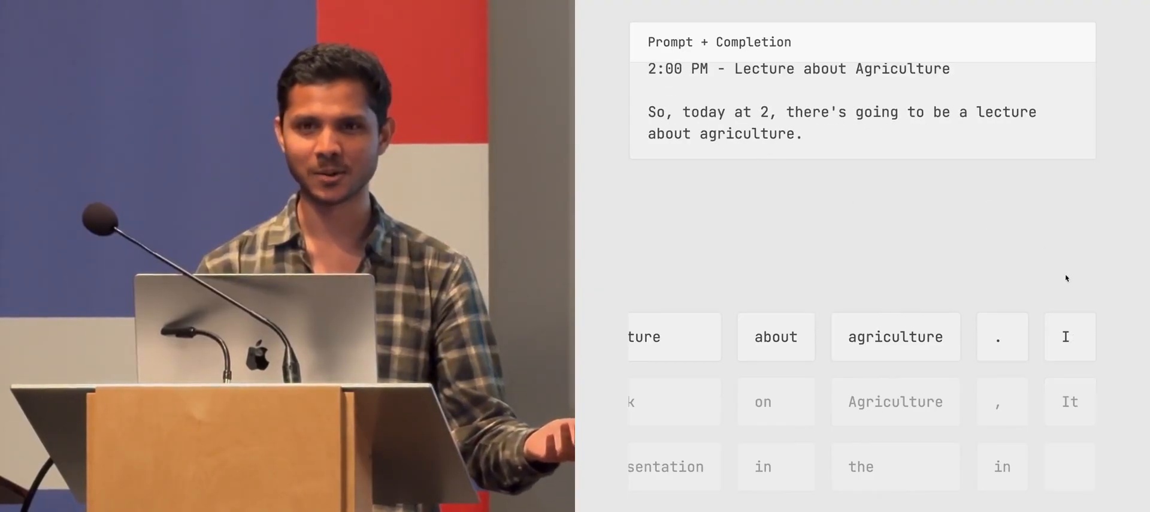
click(1066, 337)
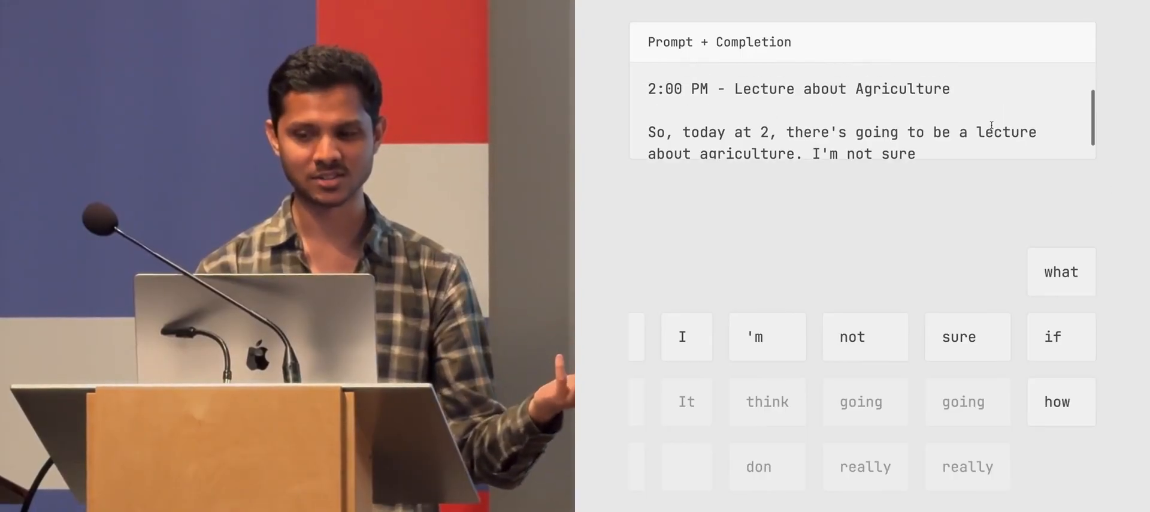
click(1060, 272)
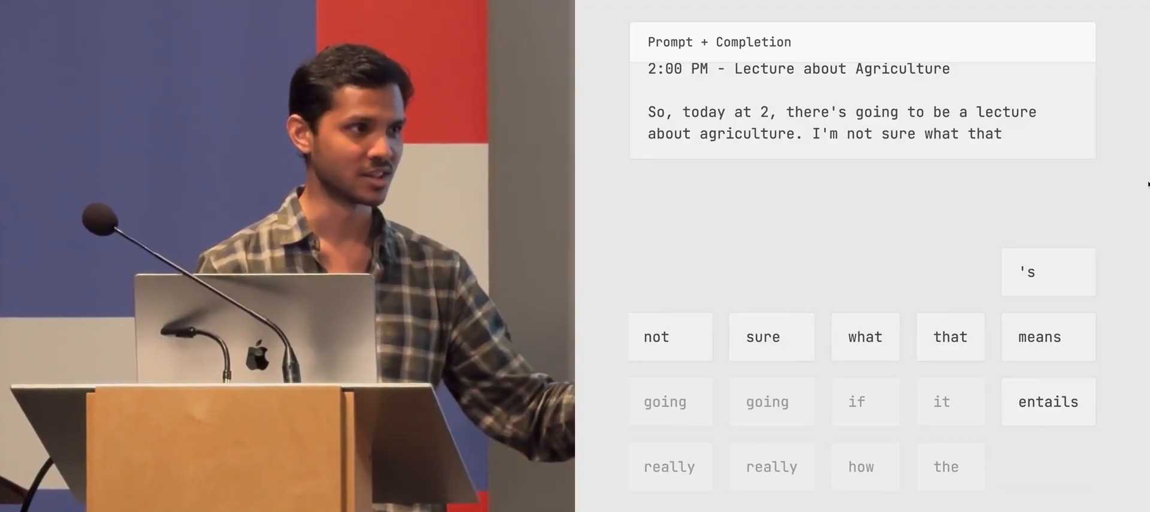
click(1048, 271)
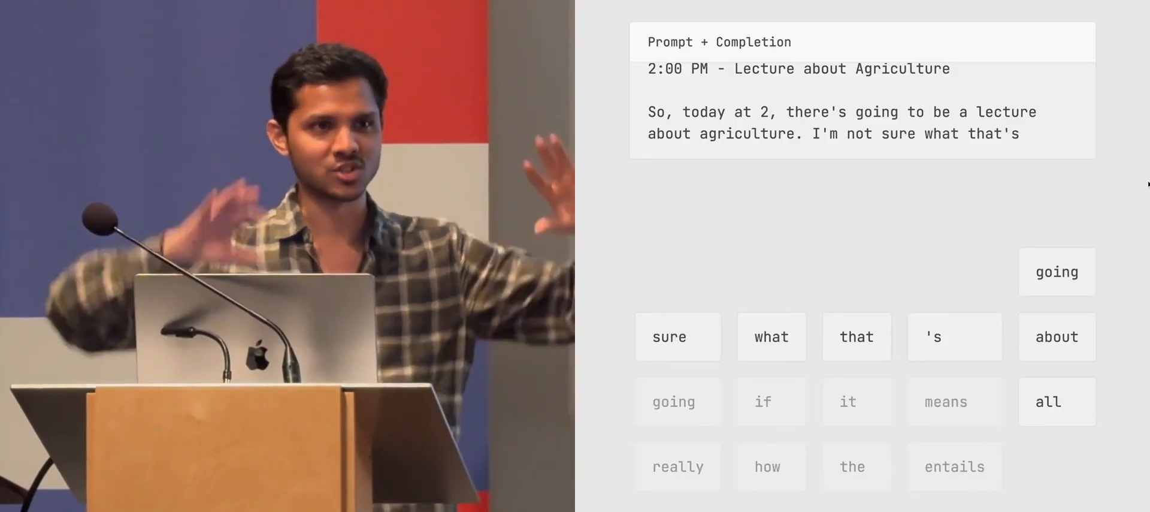